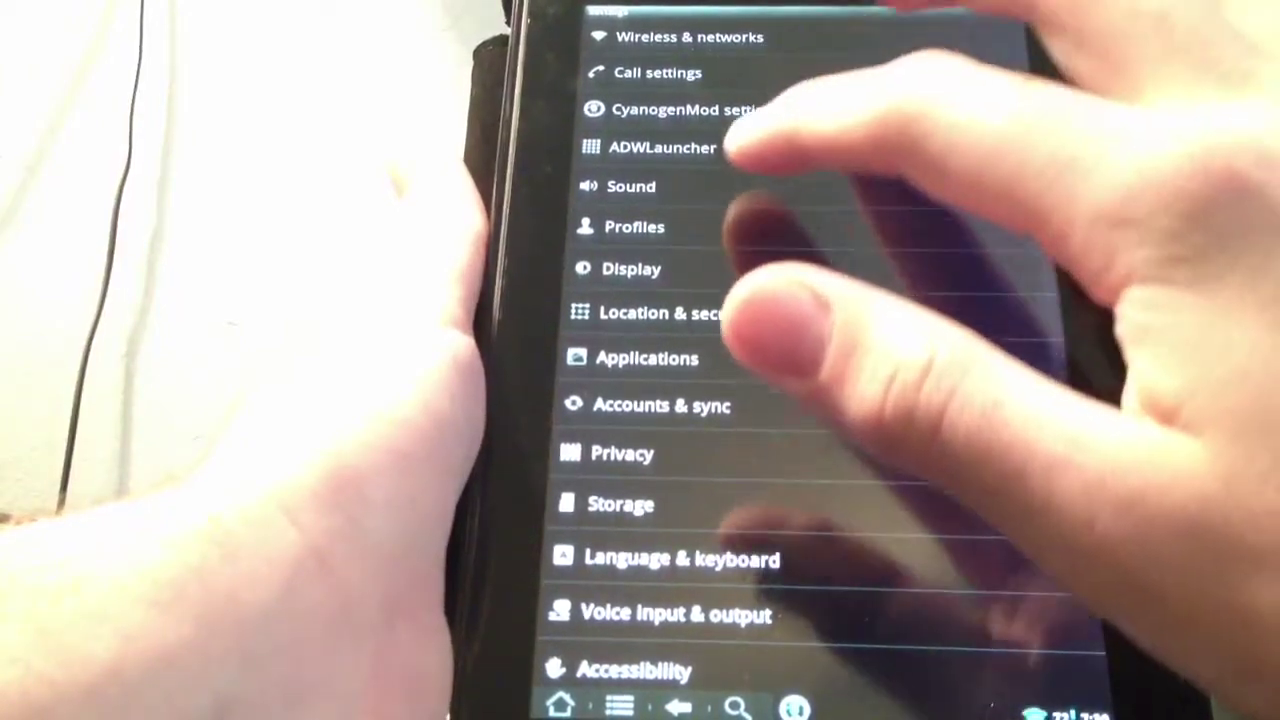
Step: Play the 'Hope Poster app review' video from the channel's Uploads list
{"action": "left_click", "coordinate": [631, 186]}
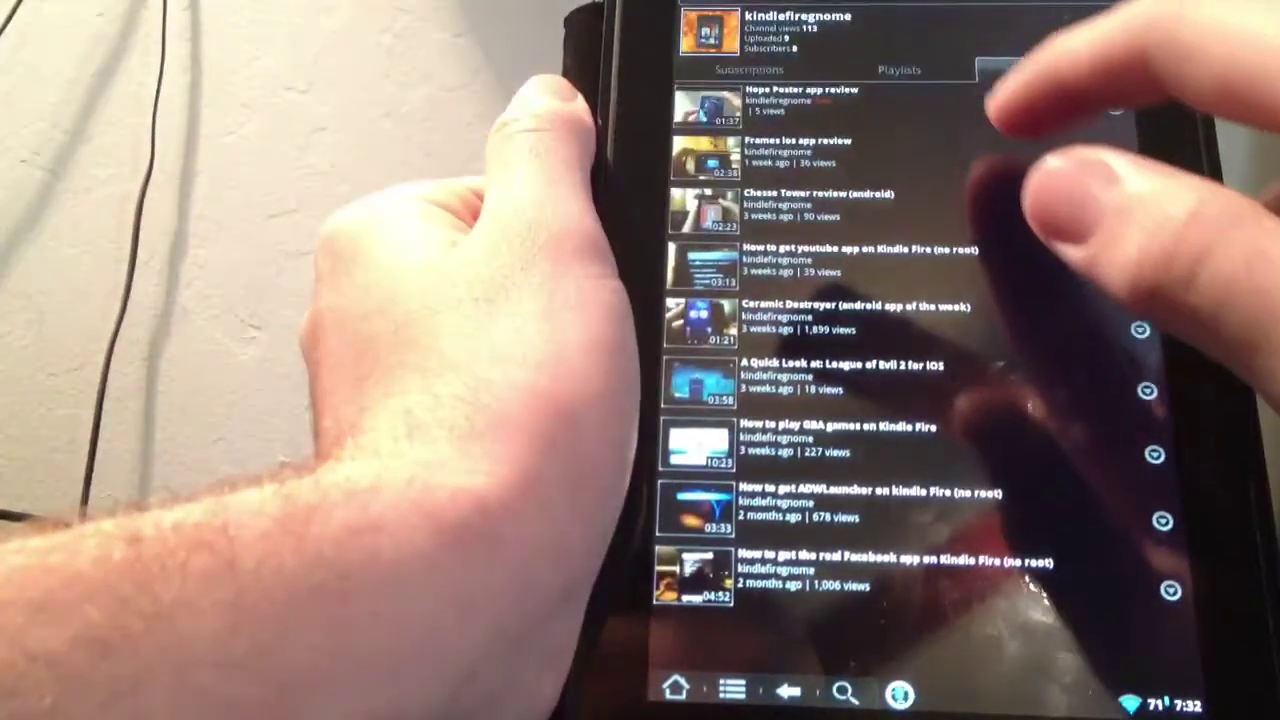
{"action": "left_click", "coordinate": [810, 100]}
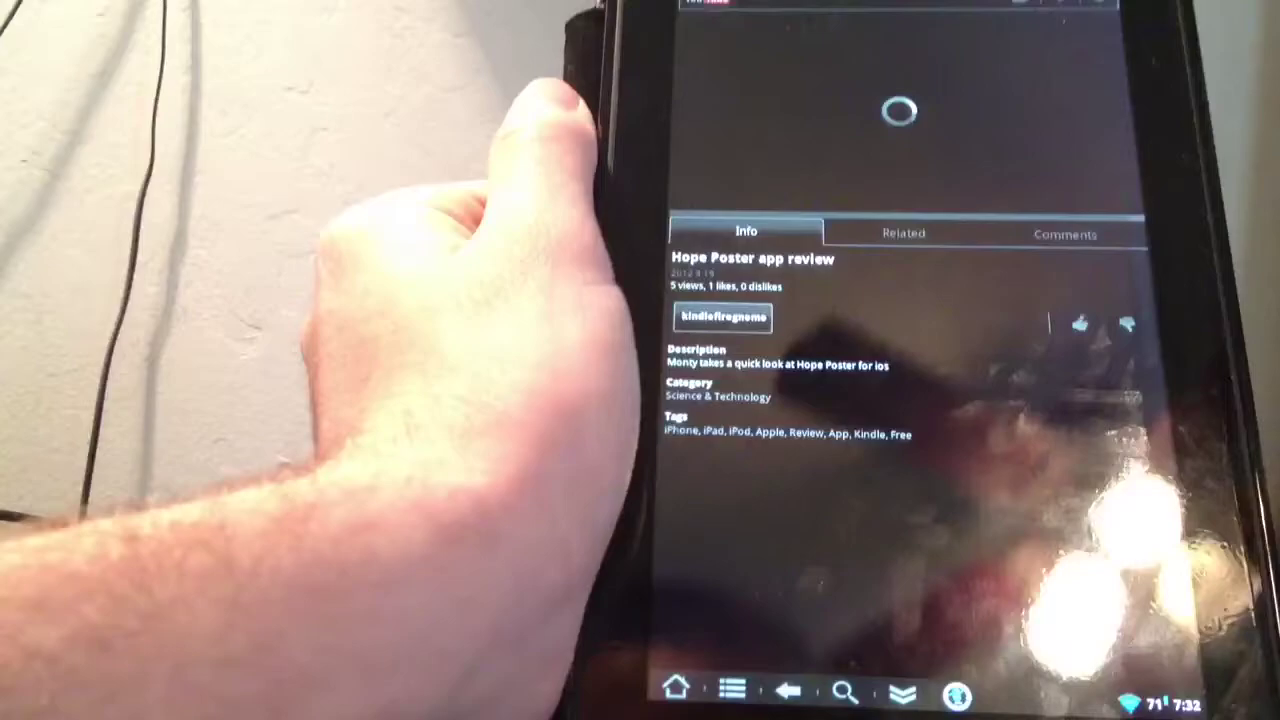